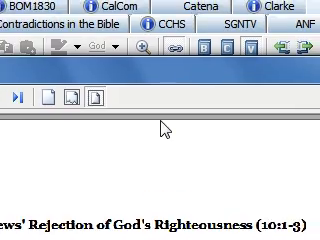
Scroll through the folders and documents in e-Sword's file browsing dialog
{"action": "scroll", "scroll_direction": "down", "scroll_amount": 3}
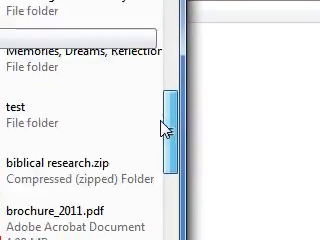
Scroll the file dialog to locate the commentary PDF for the library
{"action": "scroll", "scroll_direction": "down", "scroll_amount": 3}
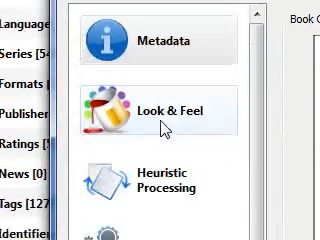
Scroll through Structure Detection, Table of Contents and Search & Replace conversion settings
{"action": "scroll", "scroll_direction": "down", "scroll_amount": 3}
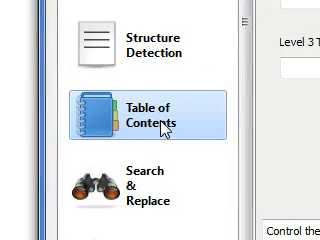
{"action": "scroll", "scroll_direction": "down", "scroll_amount": 3}
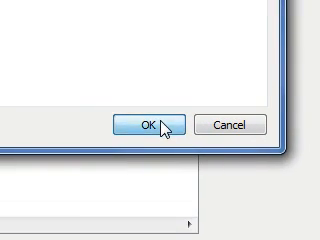
{"action": "left_click", "coordinate": [146, 123]}
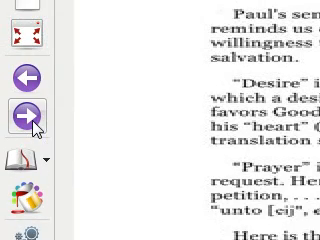
Turn to the next page of the converted commentary in the E-book Viewer
{"action": "left_click", "coordinate": [22, 117]}
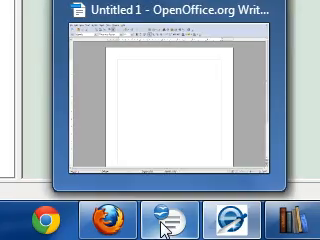
Switch to the blank Untitled 1 Writer document from the taskbar thumbnail
{"action": "left_click", "coordinate": [155, 208]}
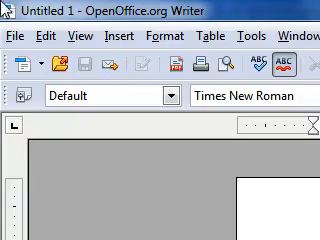